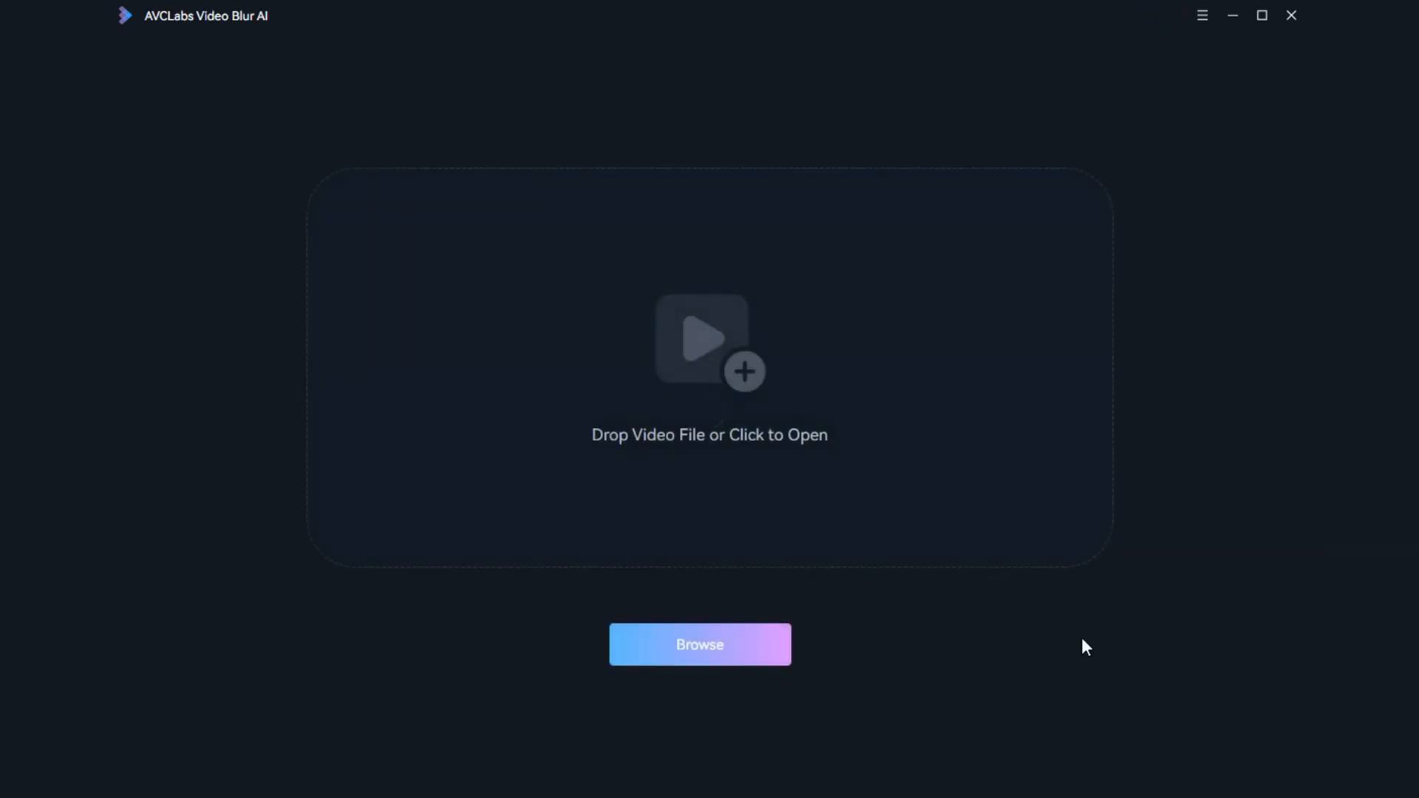
# Step: Load face blur sample 2.mp4 from Desktop > Original Videos and add a Face Blur track
pyautogui.click(699, 645)
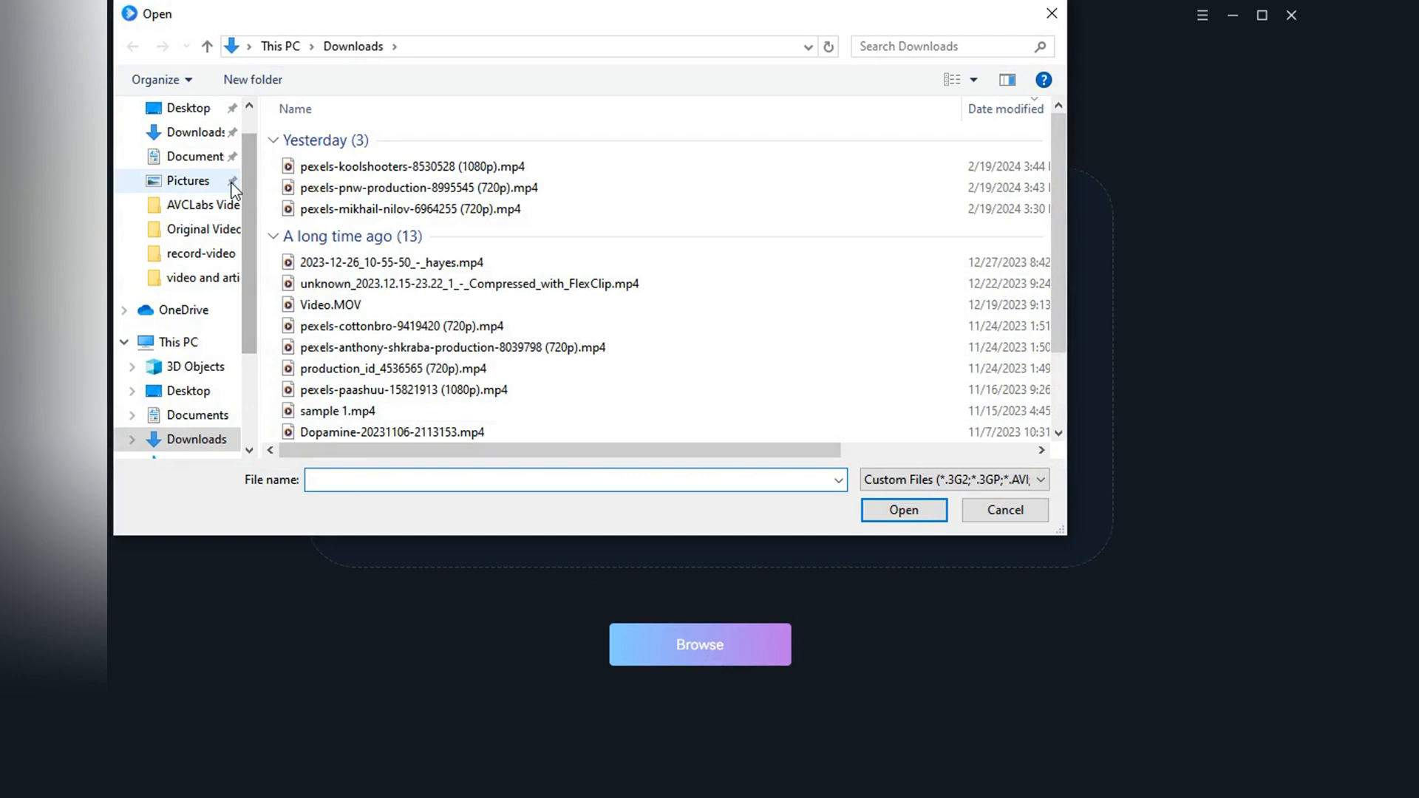
pyautogui.click(207, 229)
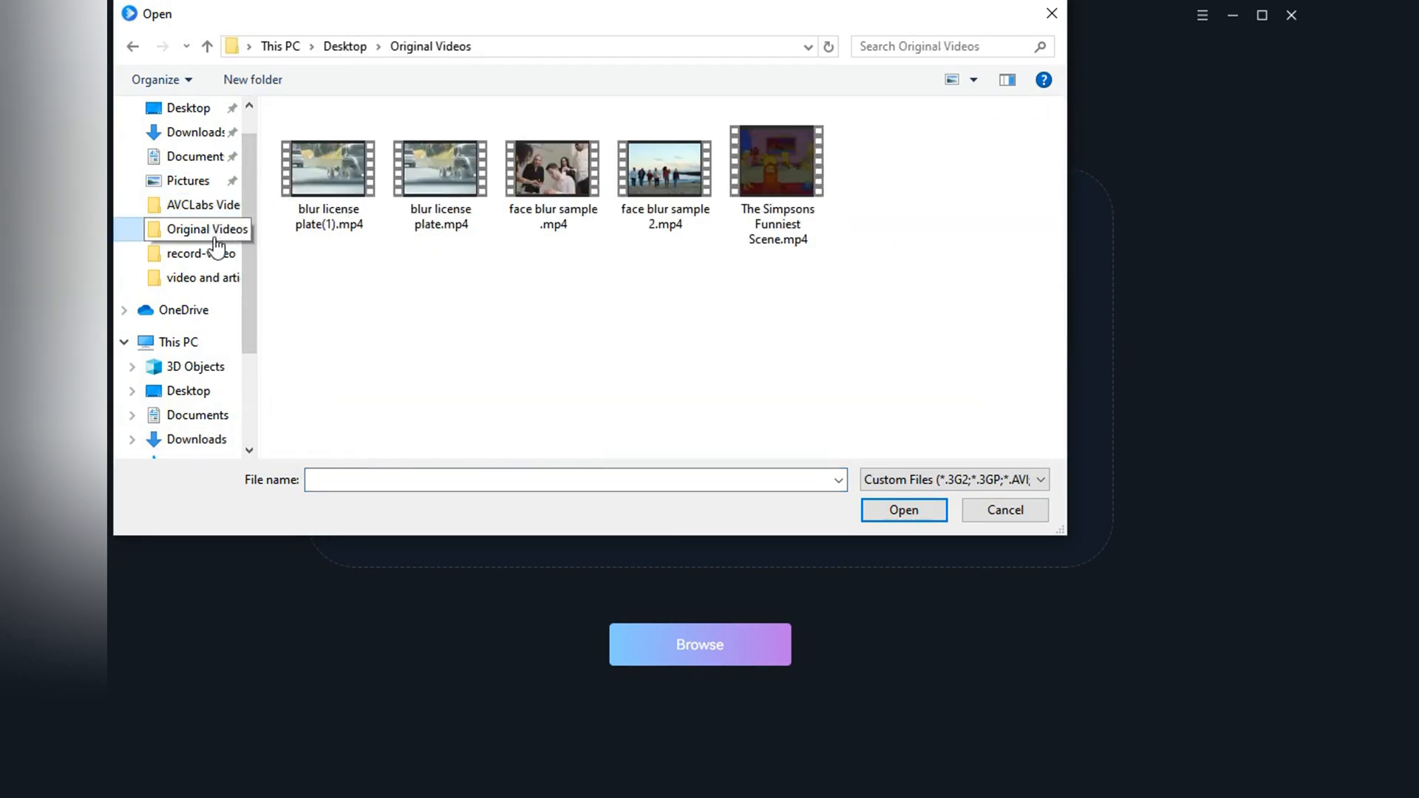
pyautogui.doubleClick(664, 167)
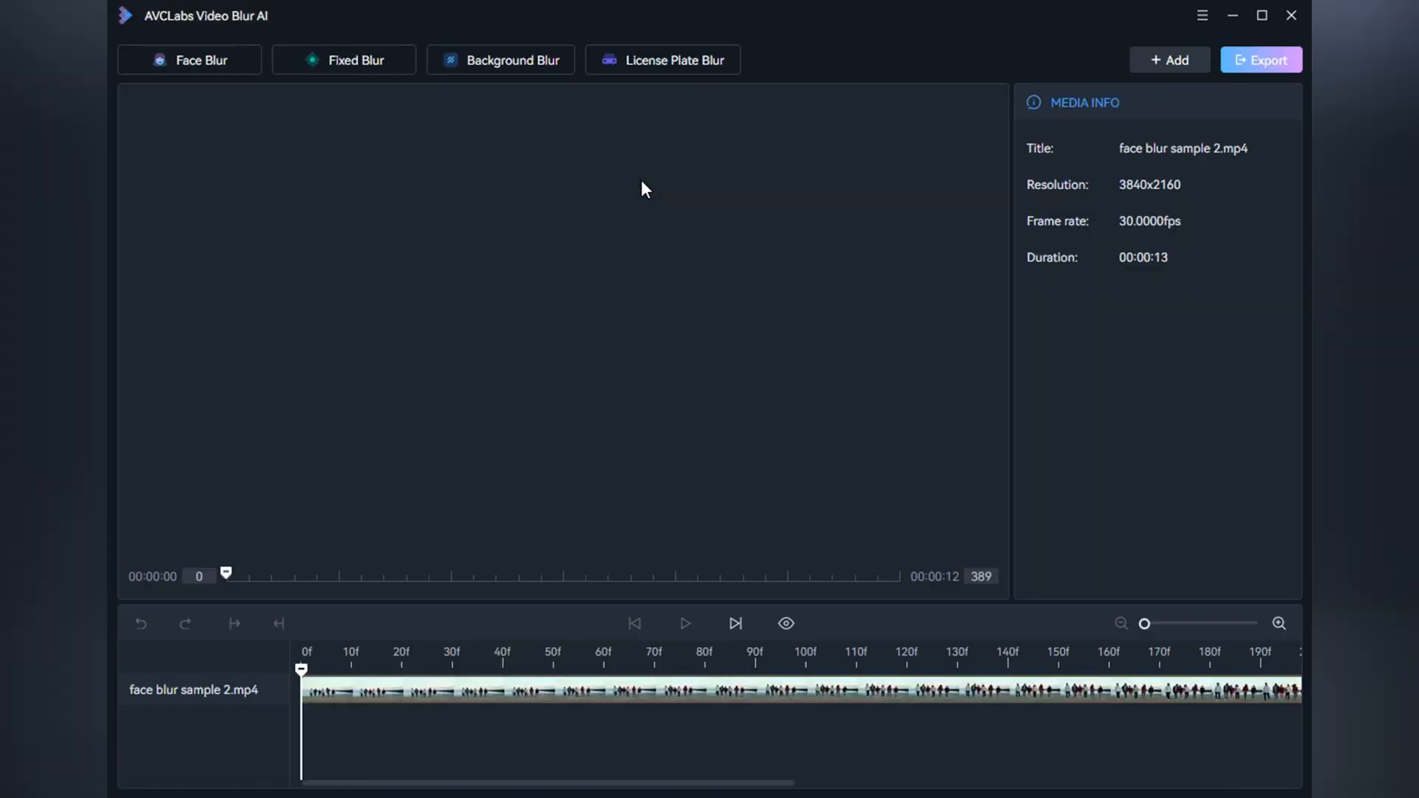
pyautogui.click(191, 59)
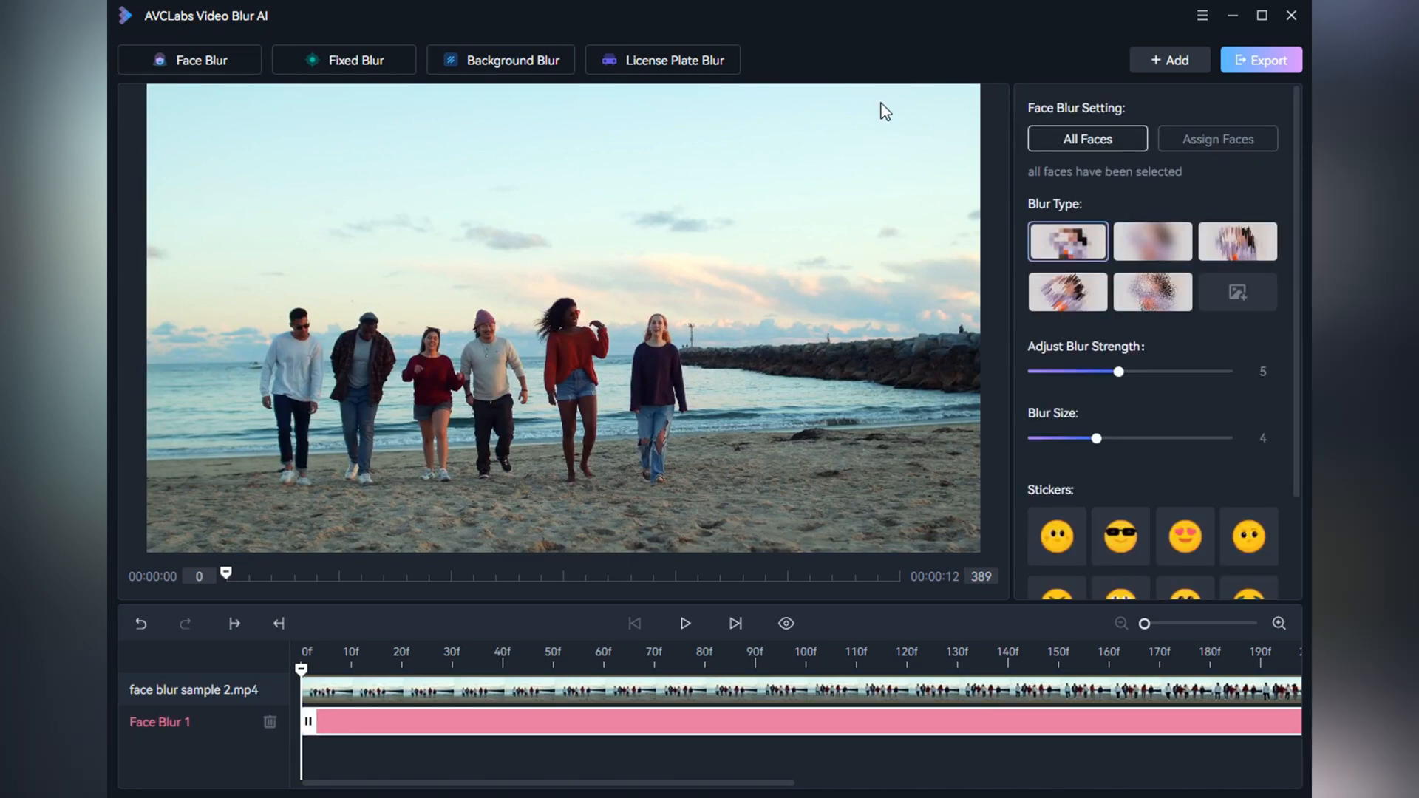
pyautogui.moveTo(1105, 145)
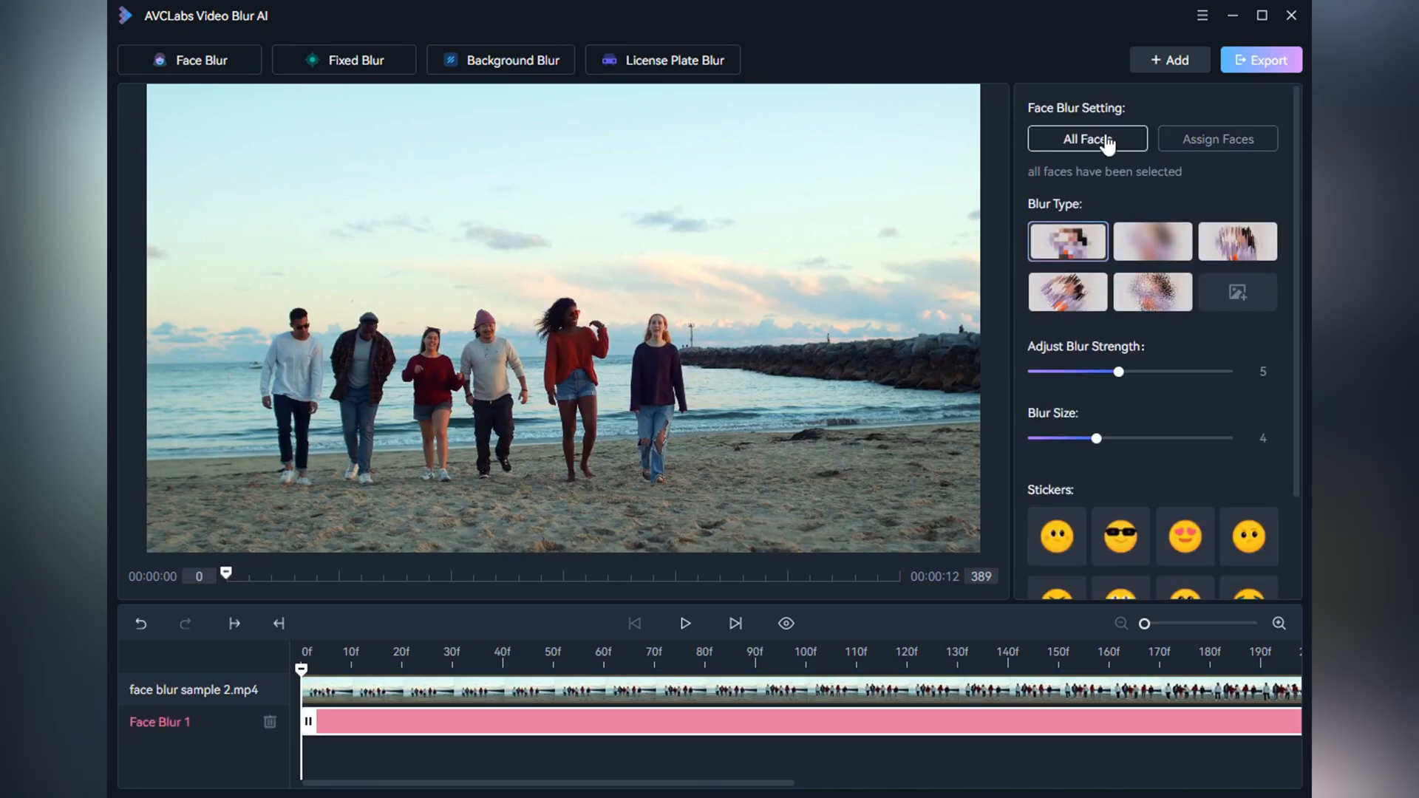
# Step: Scan for faces via Assign Faces with 100 minimum recognition pixels and Balance accuracy
pyautogui.click(1216, 139)
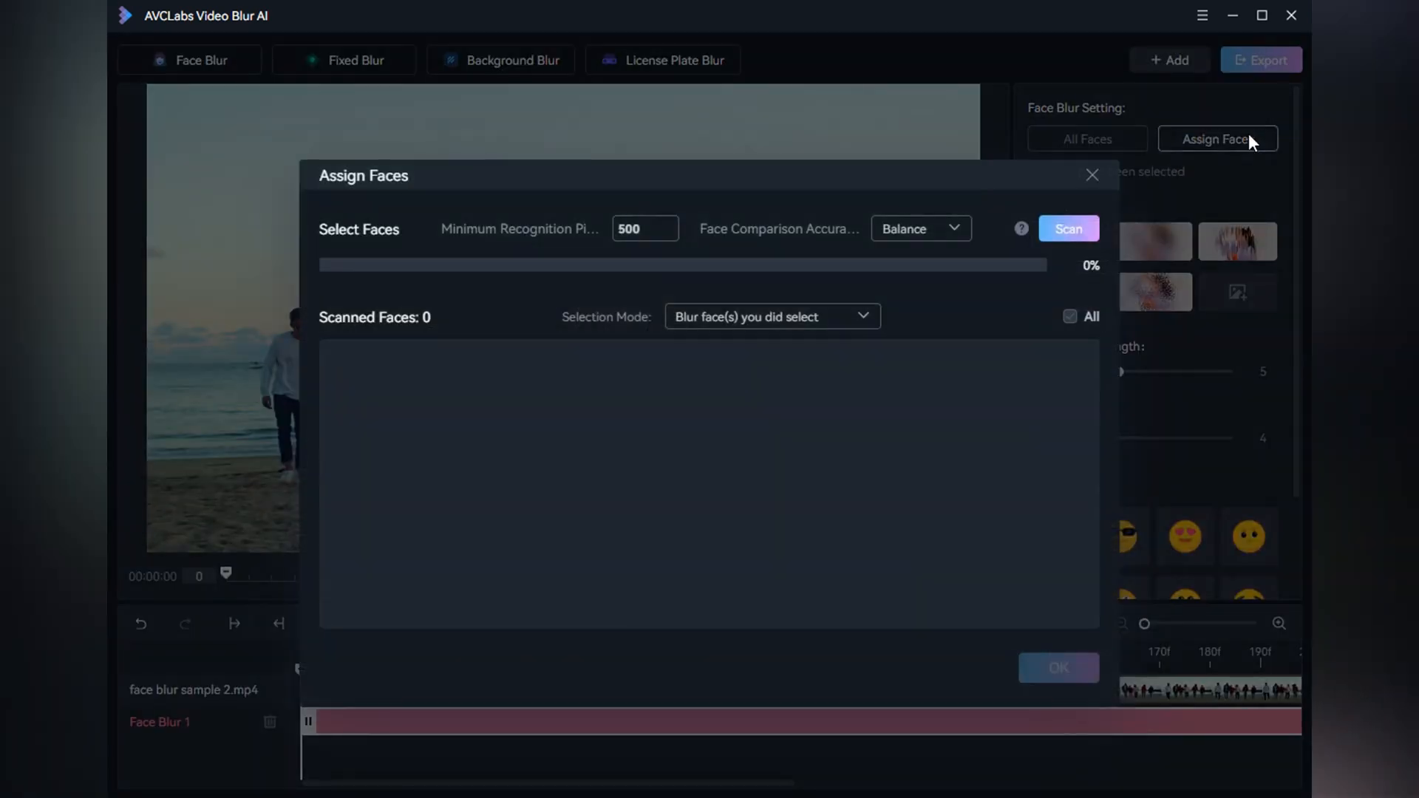
pyautogui.moveTo(595, 240)
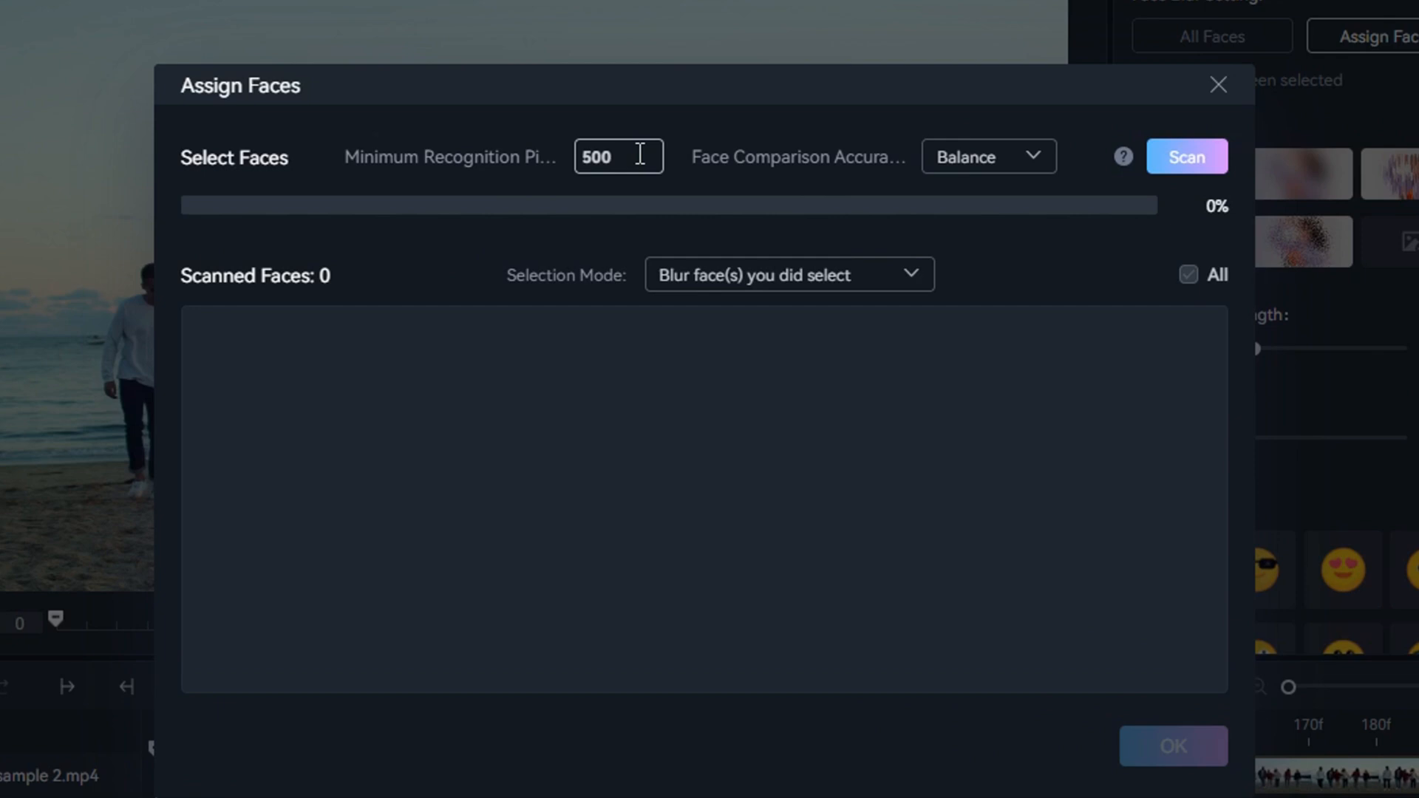
pyautogui.write('100')
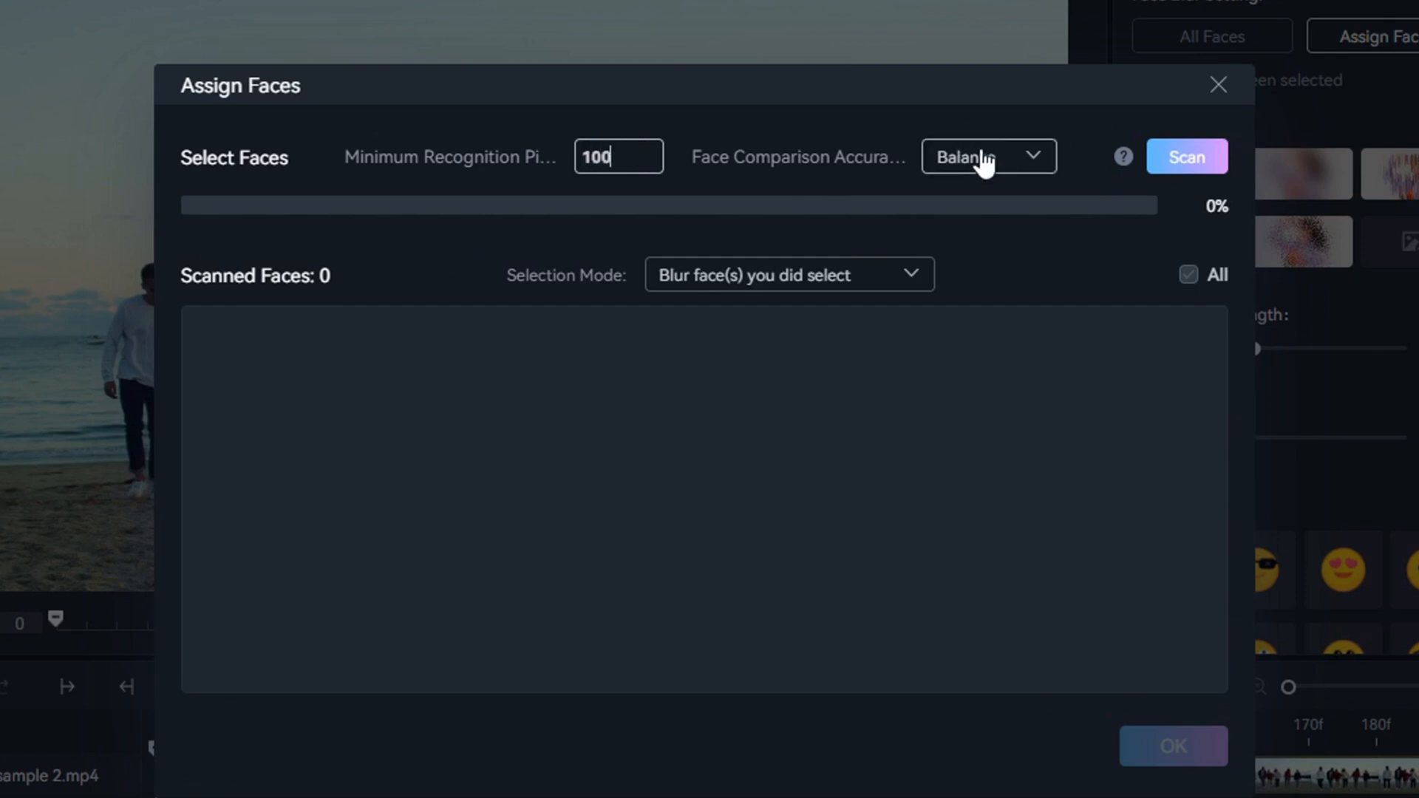
pyautogui.click(986, 155)
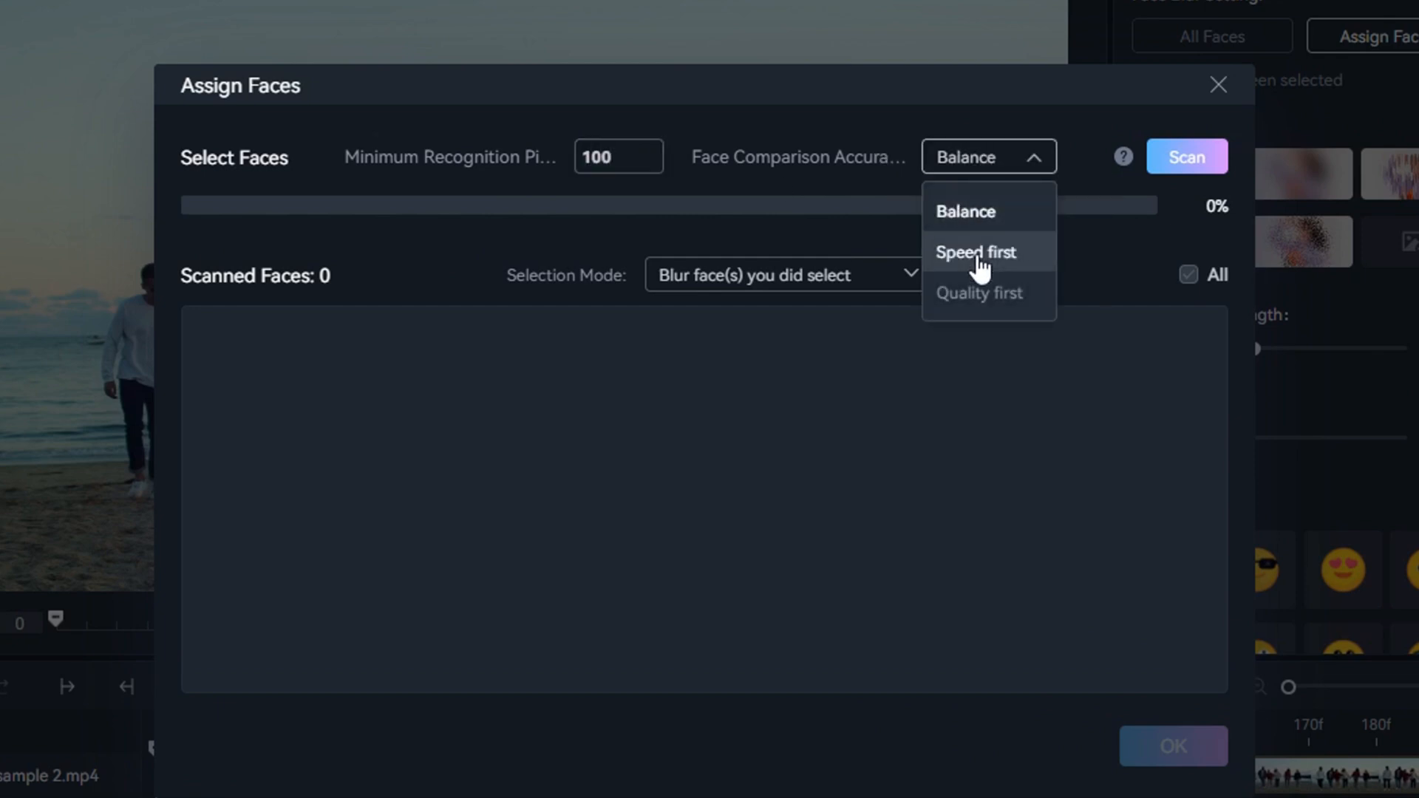
pyautogui.click(965, 211)
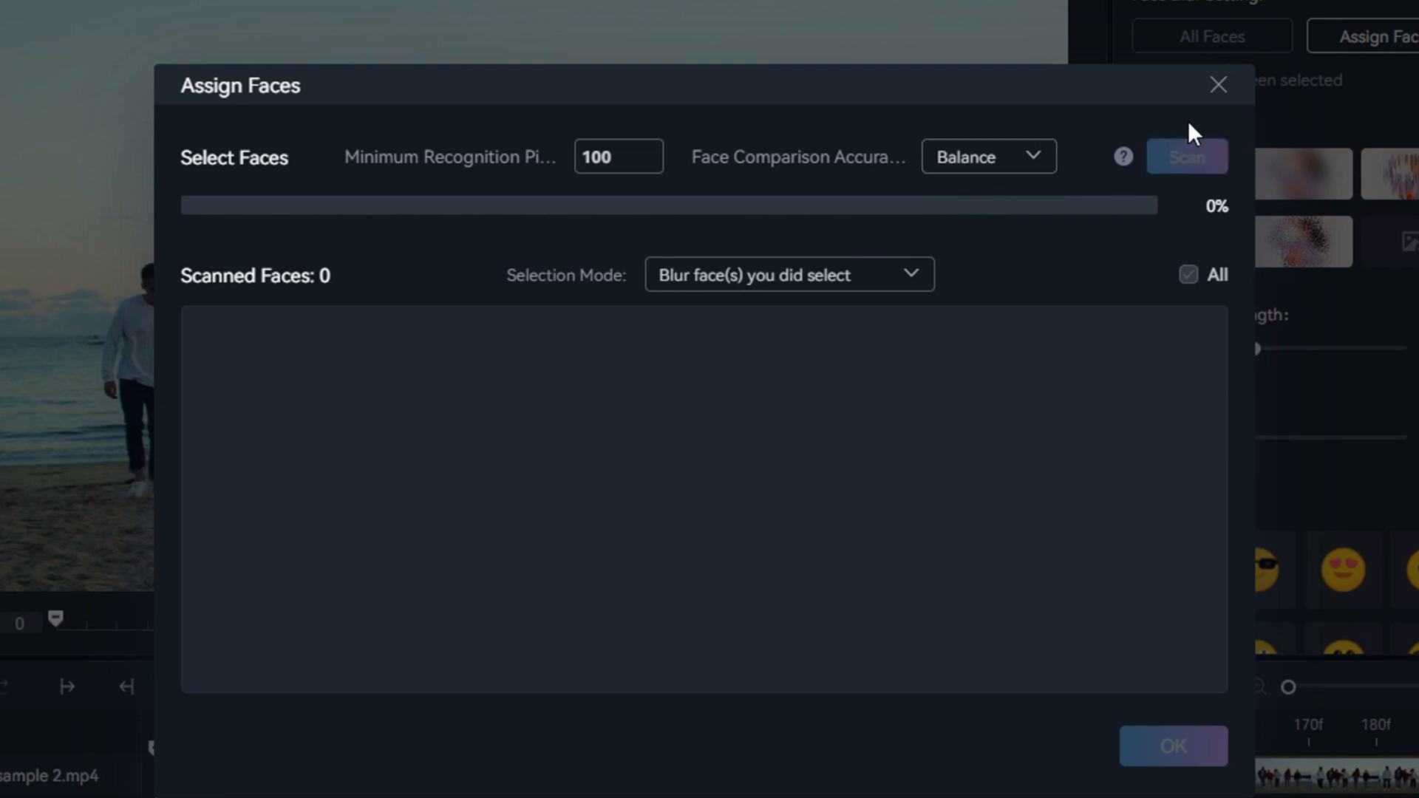
pyautogui.click(1187, 155)
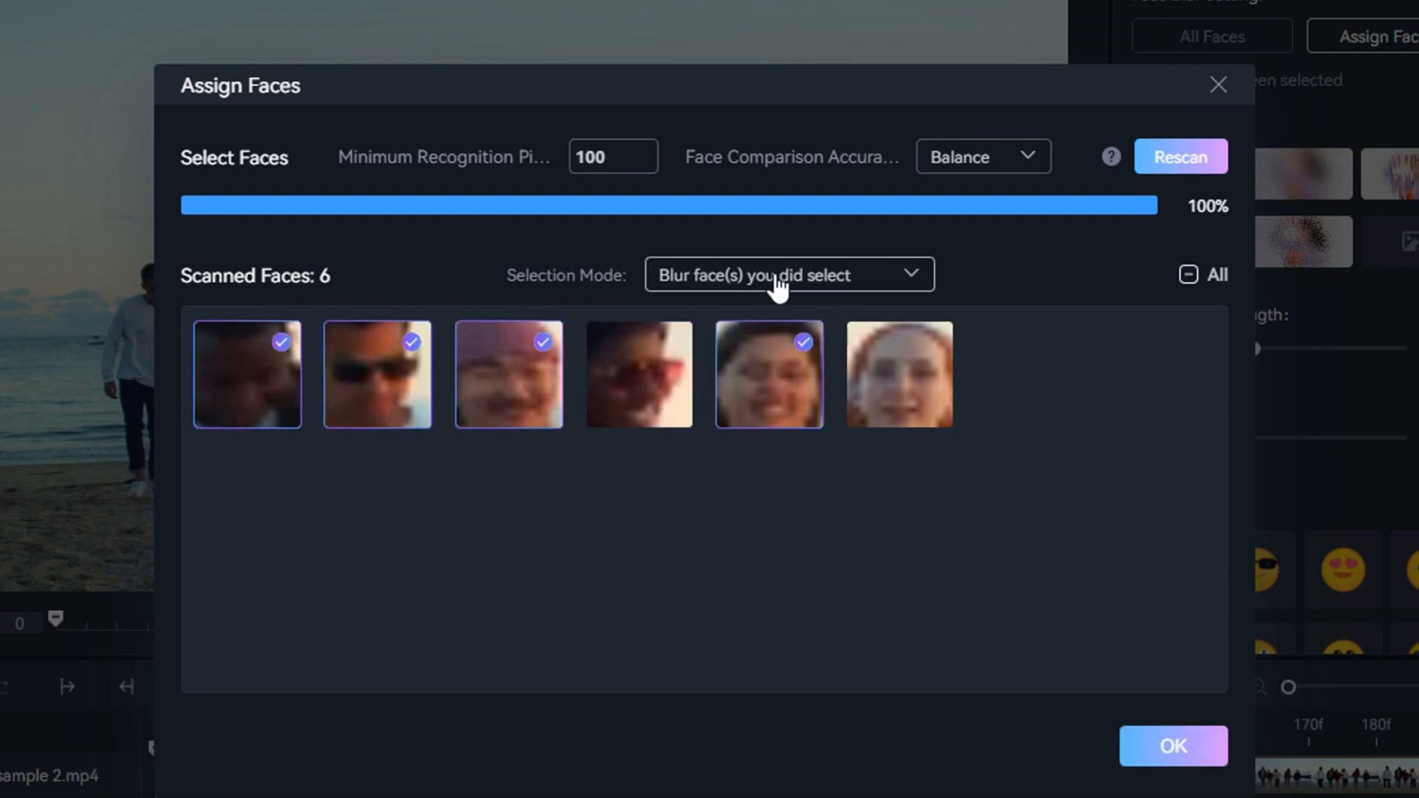
pyautogui.moveTo(1197, 718)
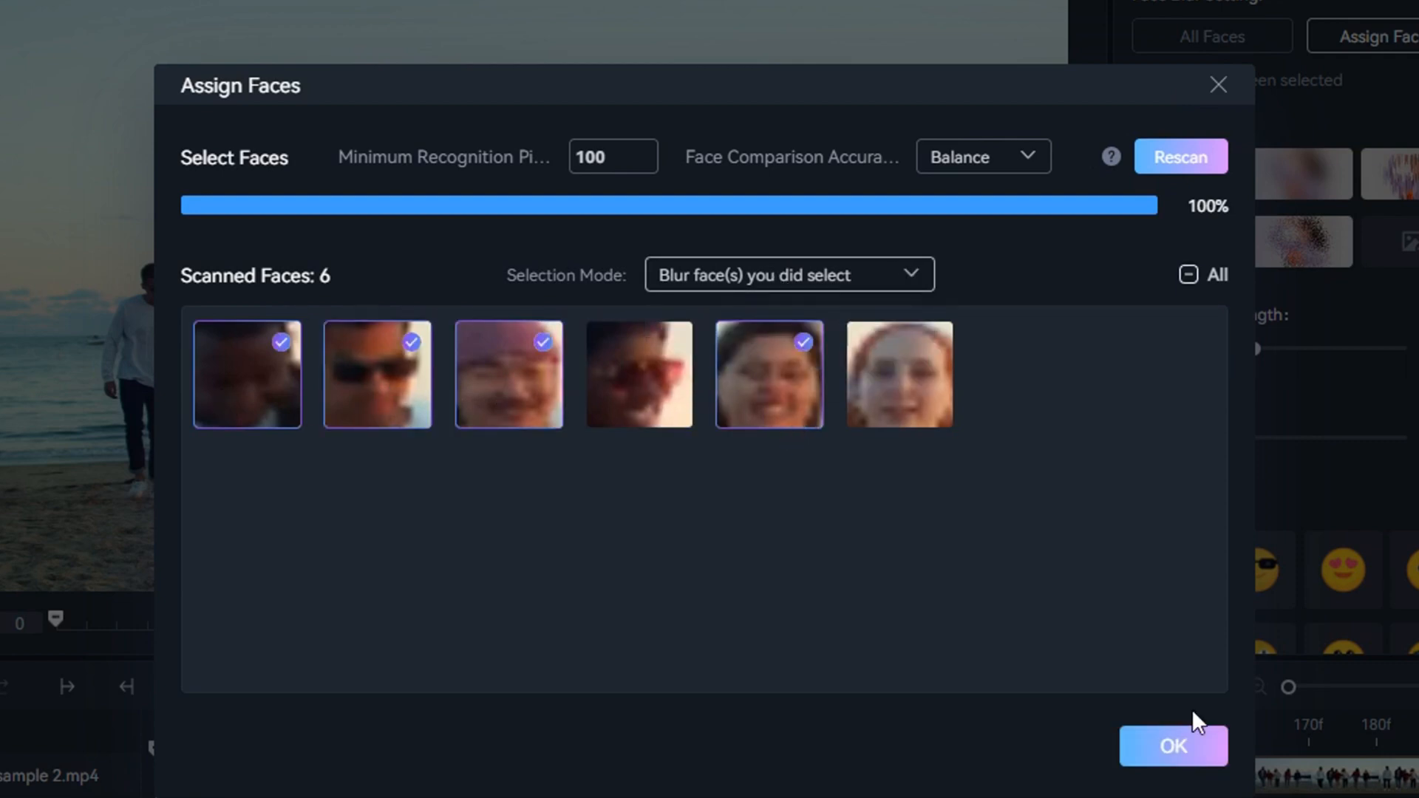
# Step: Confirm the four checked face thumbnails as the blur targets
pyautogui.click(1172, 745)
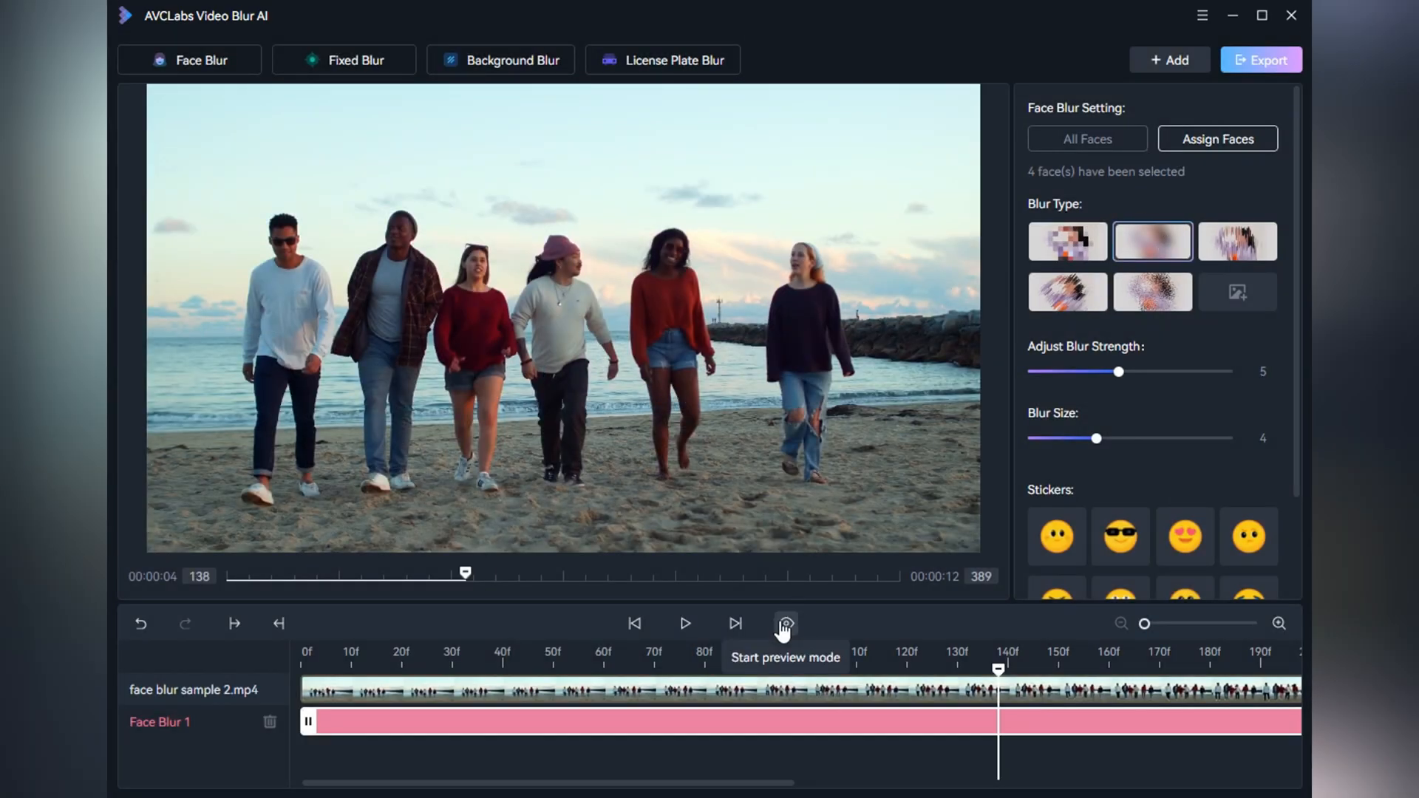
# Step: Preview the blur, then assign Face Blur 2 to the orange-sweater woman's face
pyautogui.click(785, 623)
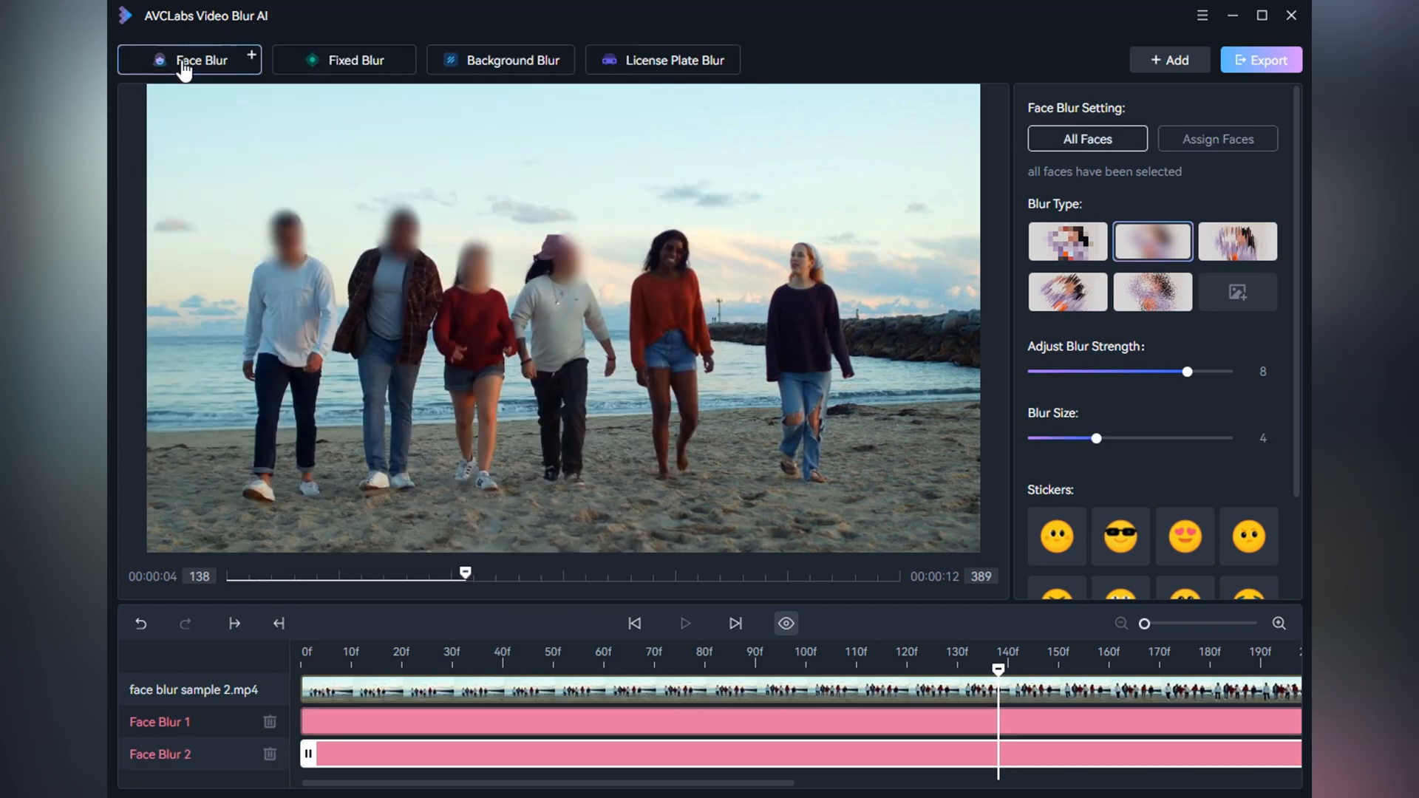
pyautogui.click(1216, 139)
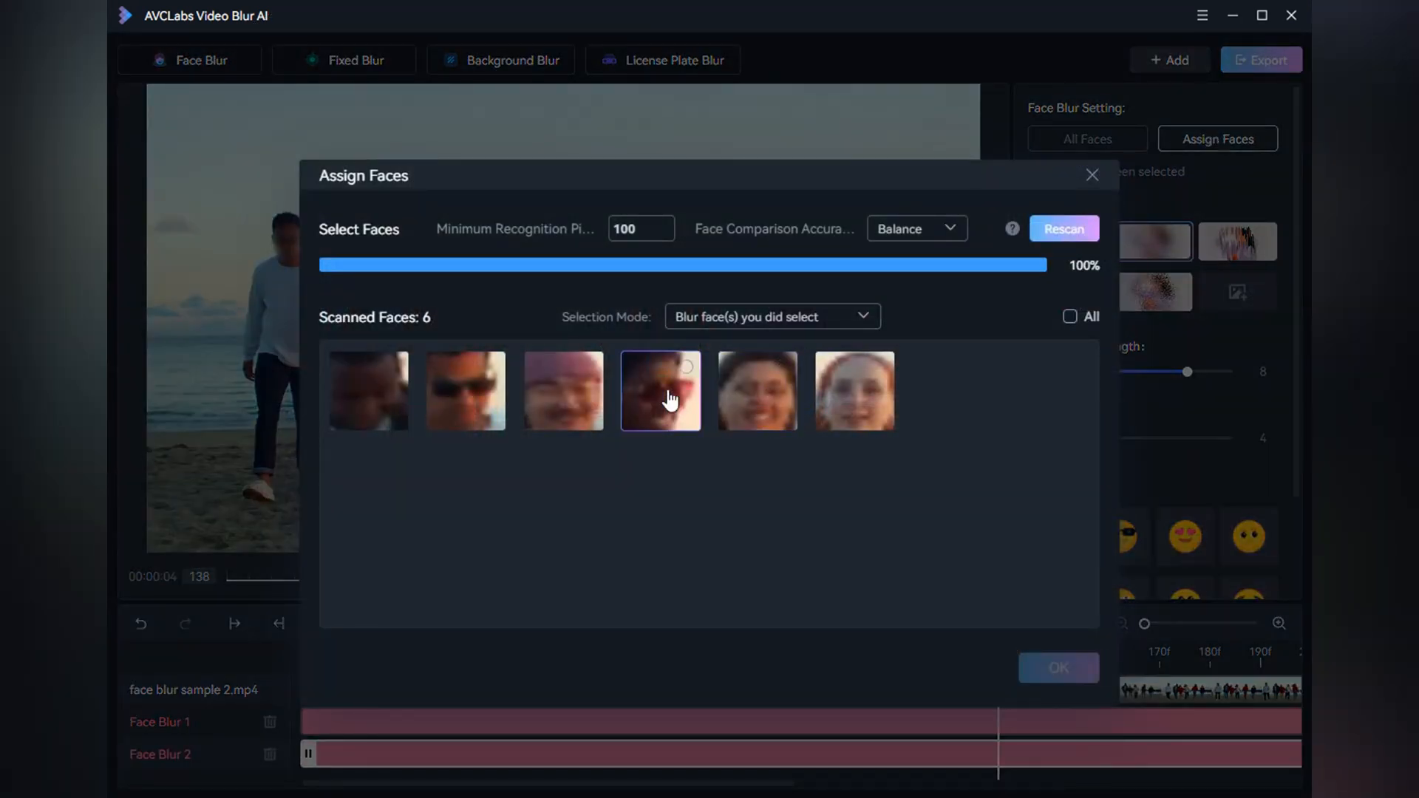
pyautogui.click(1057, 668)
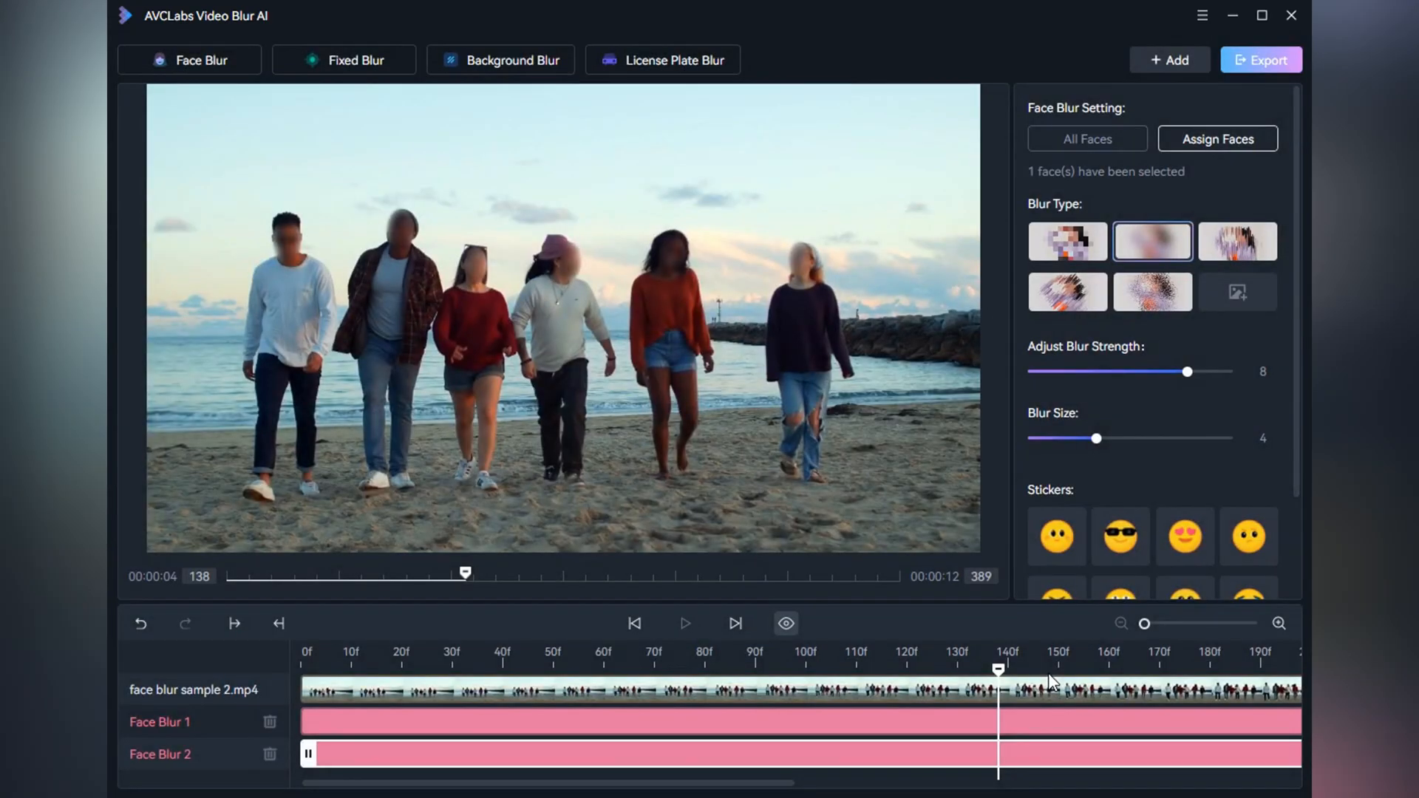
pyautogui.click(1066, 241)
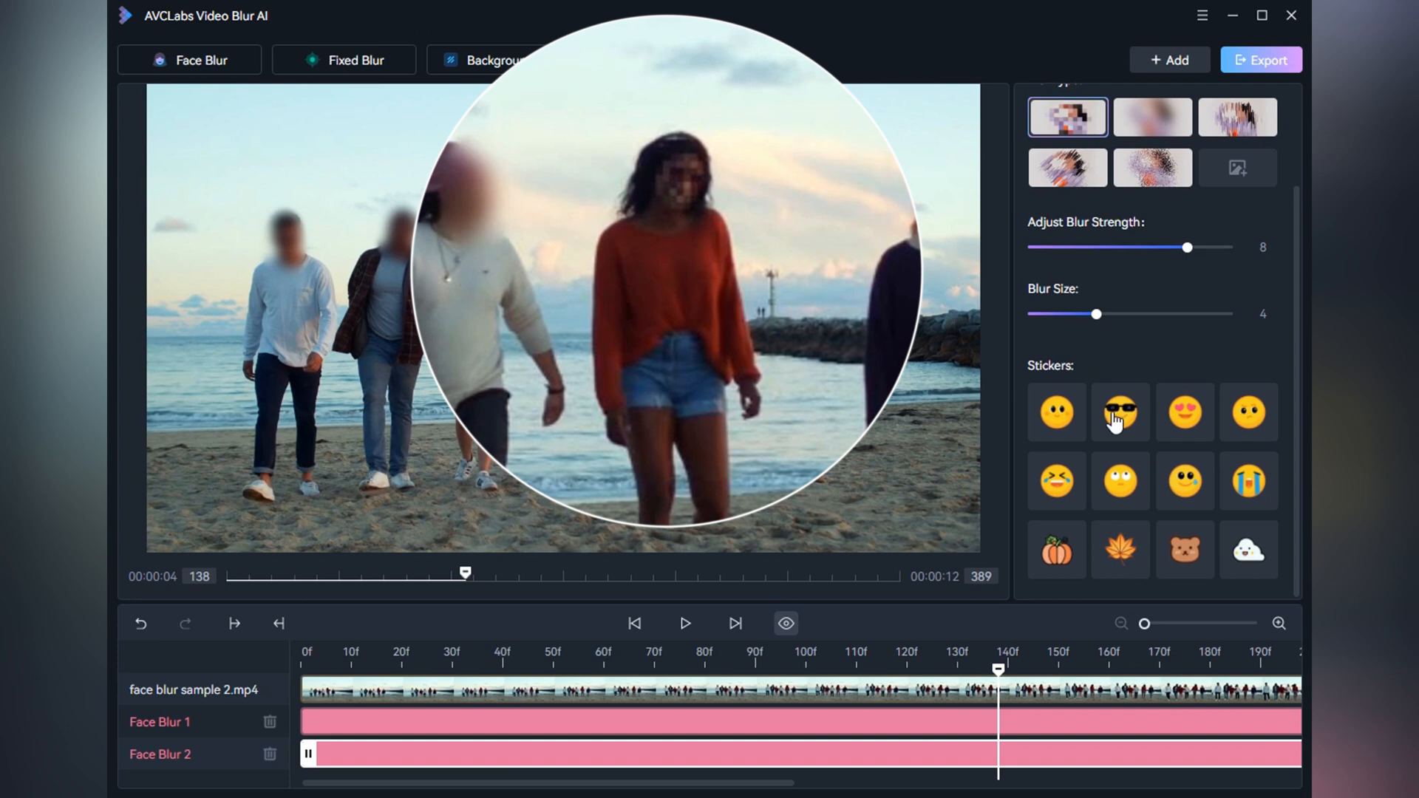
# Step: Replace her blur with a sunglasses emoji sticker and export the video
pyautogui.click(1119, 412)
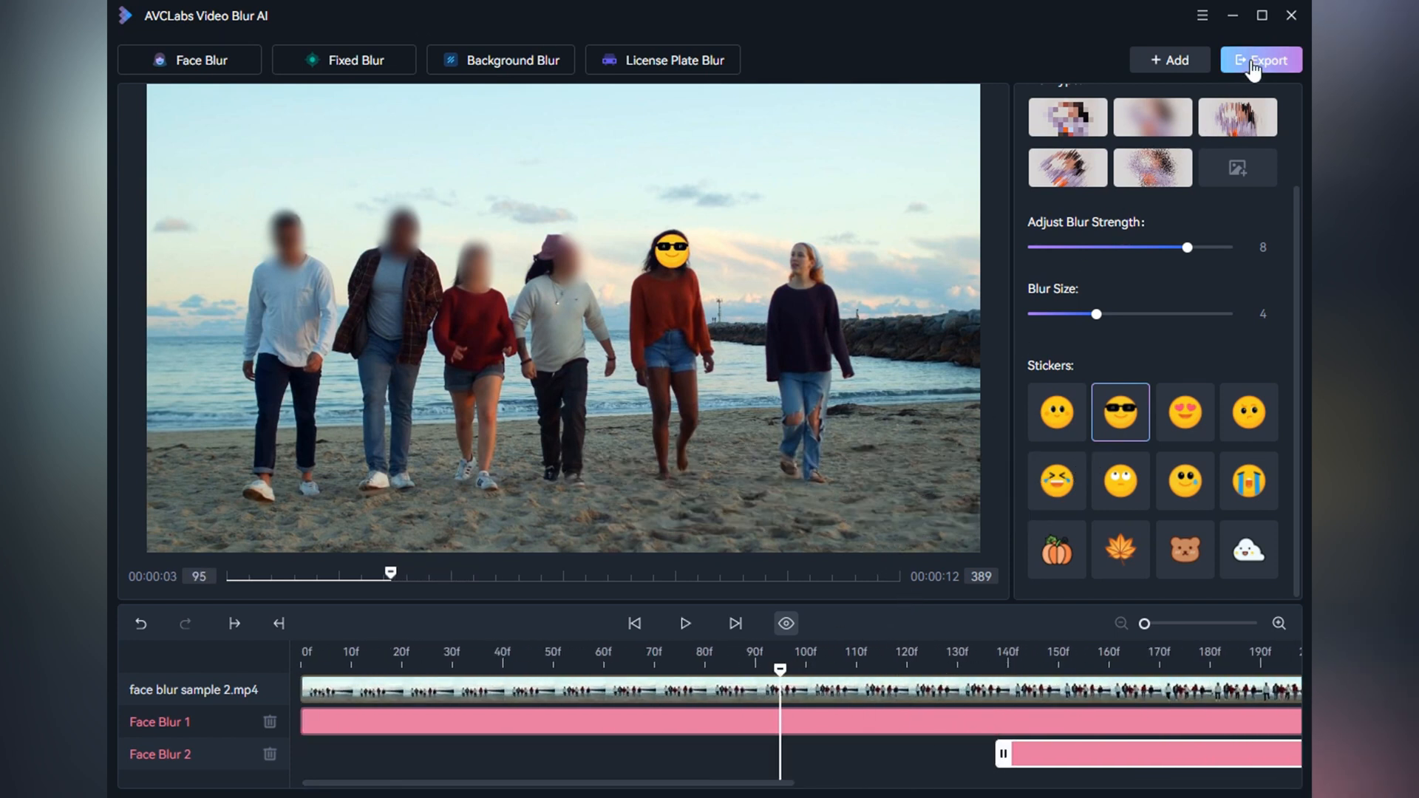
pyautogui.click(1260, 59)
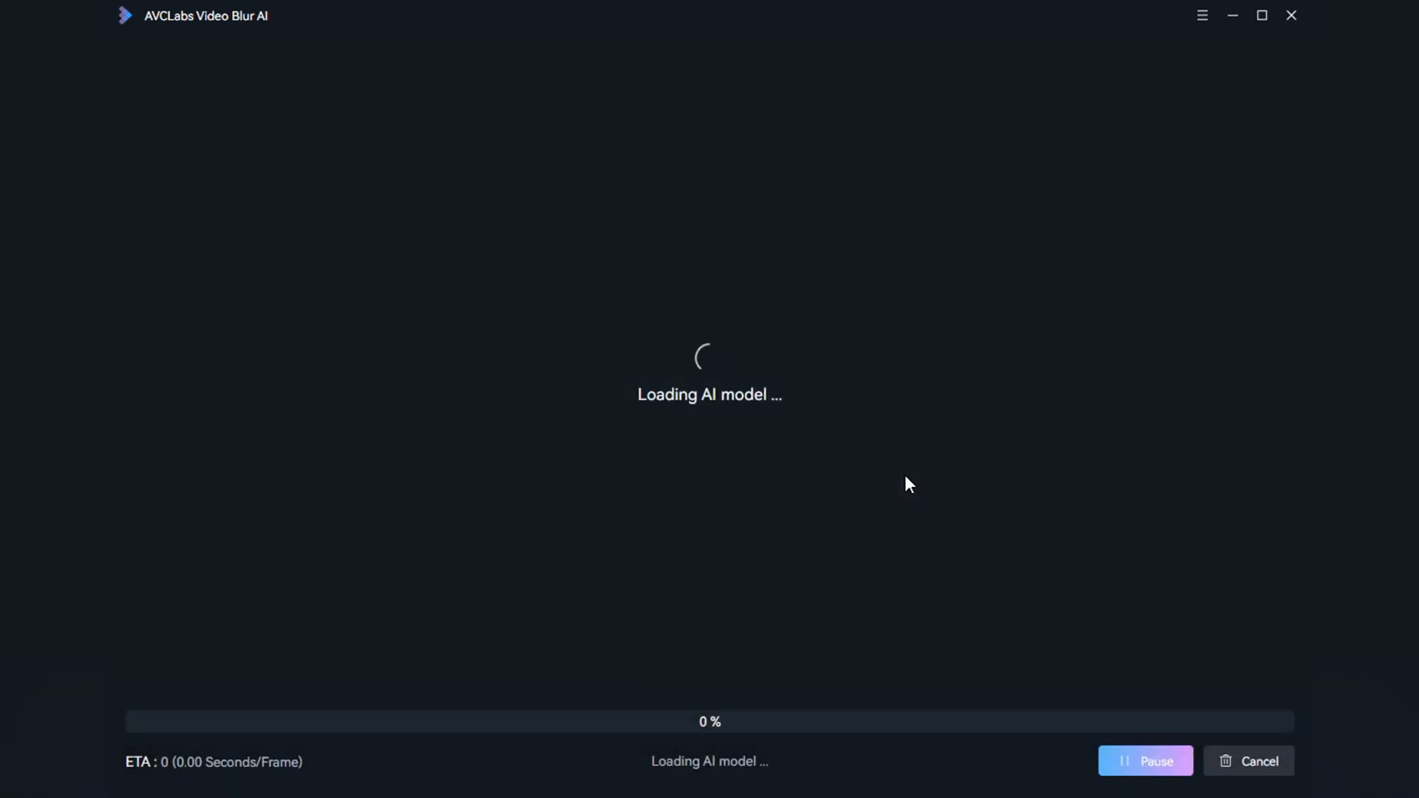